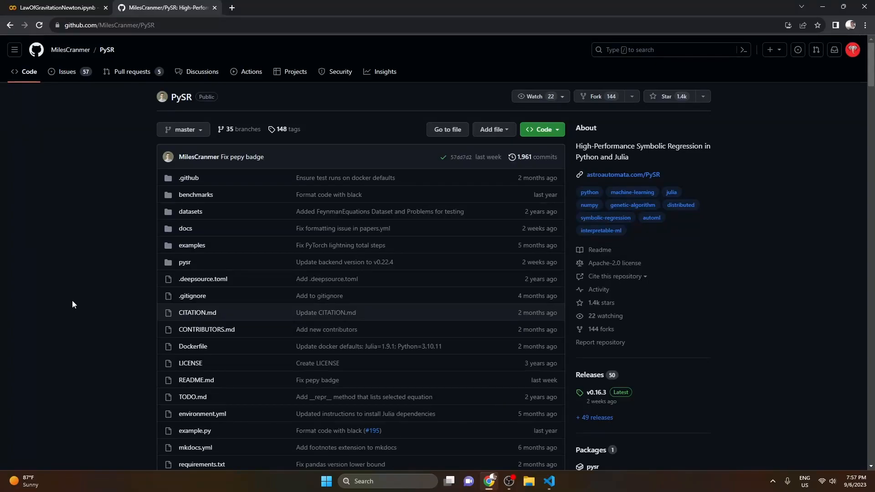
mouse_move(90, 243)
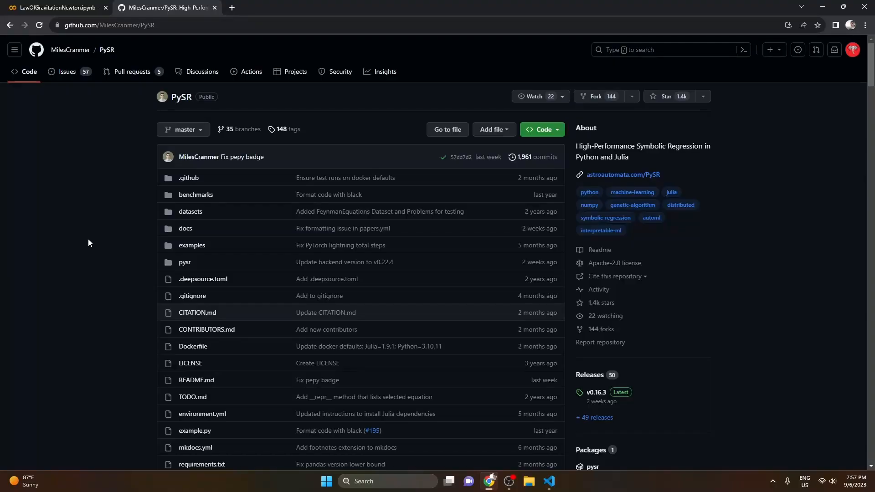
mouse_move(124, 152)
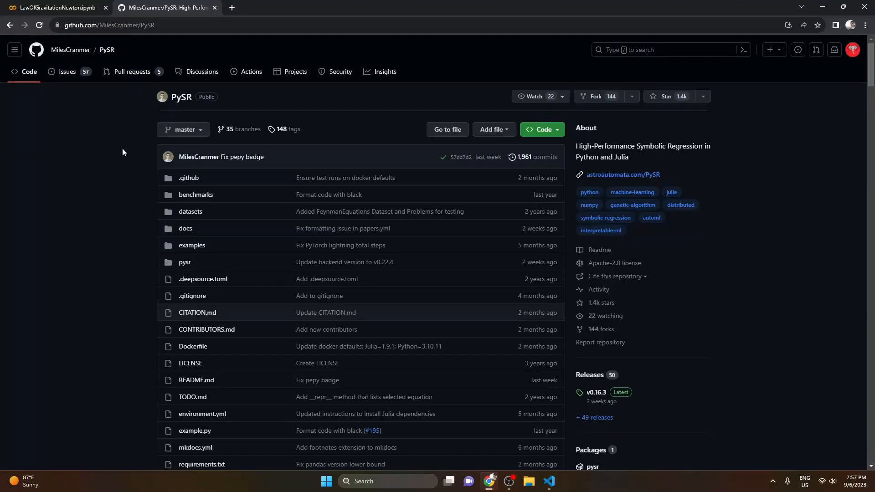
Step: Scroll the PySR README past the demo animation and contributors to Why PySR? and Installation
scroll("down", 3)
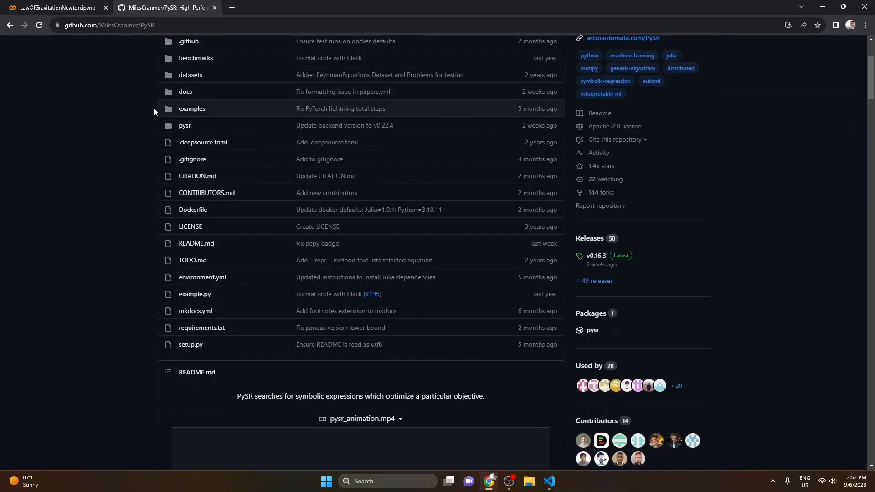
scroll("down", 3)
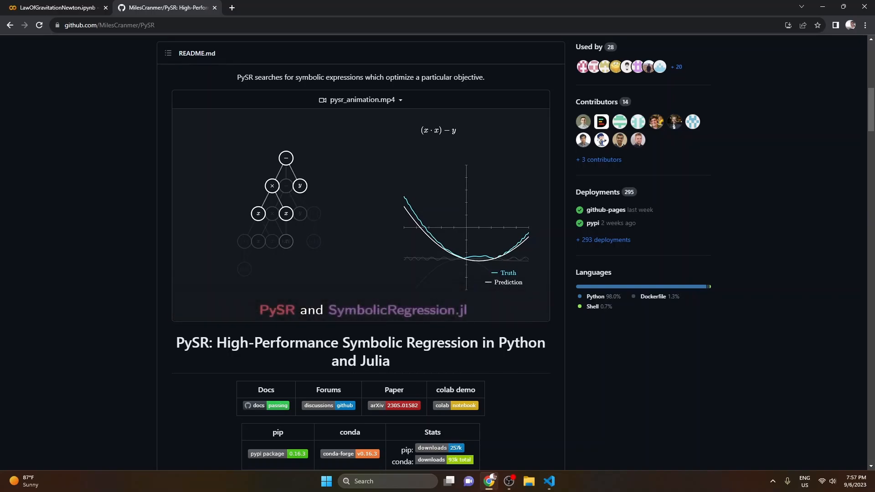
scroll("down", 3)
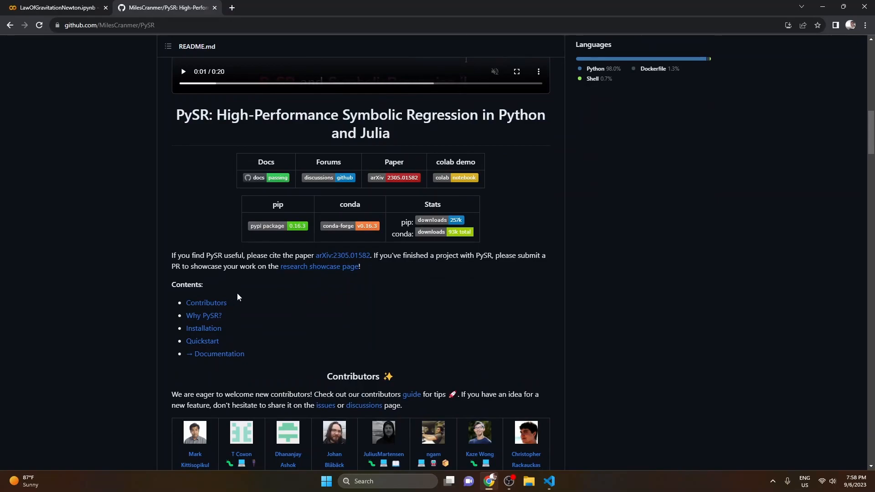
scroll("down", 3)
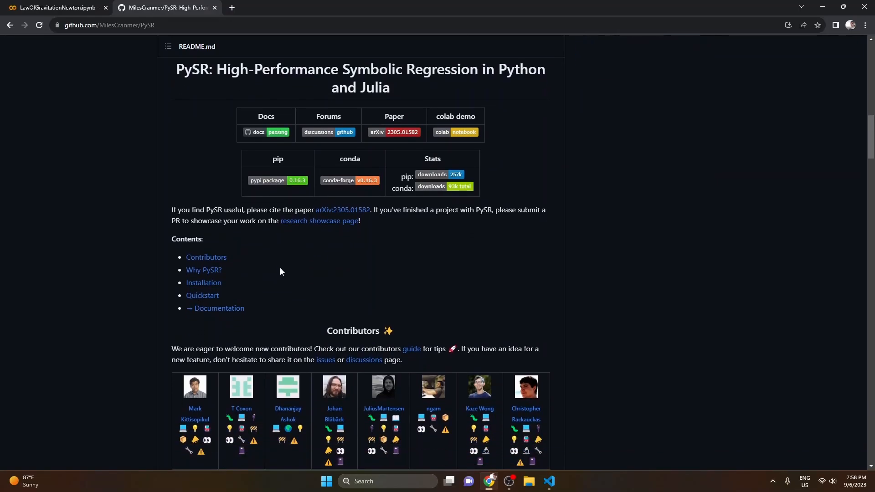
mouse_move(293, 273)
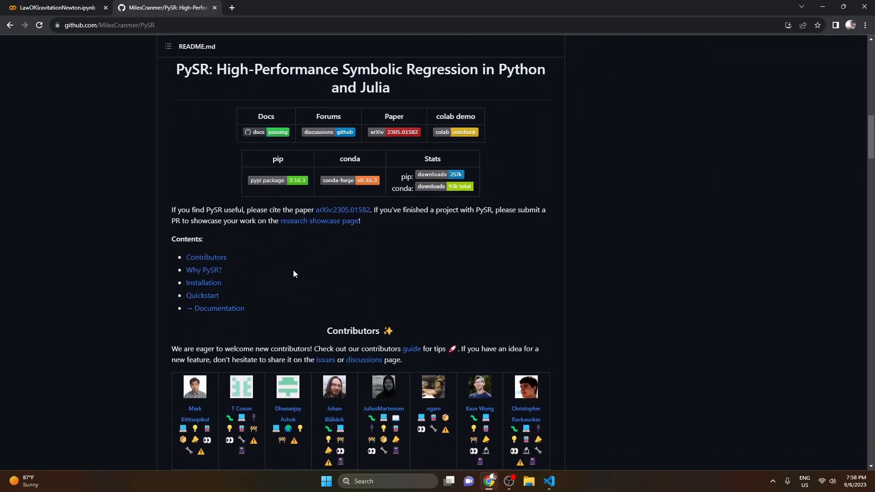
scroll("down", 3)
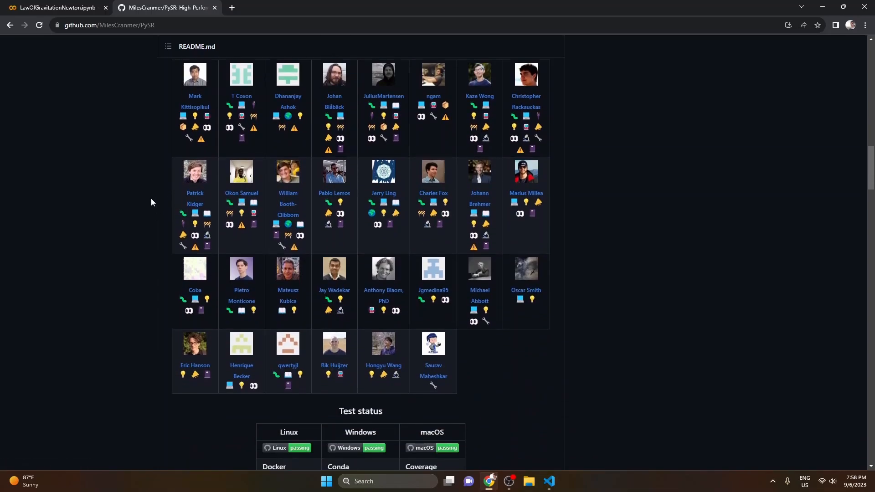
scroll("down", 3)
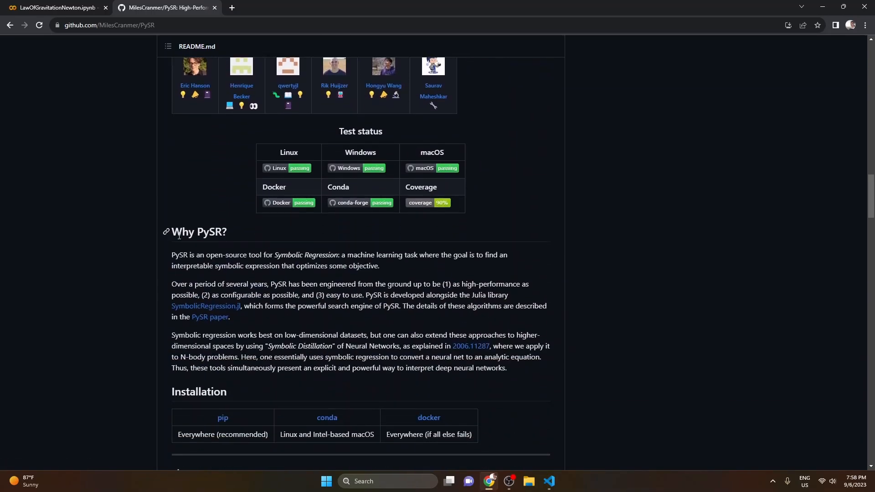
scroll("down", 3)
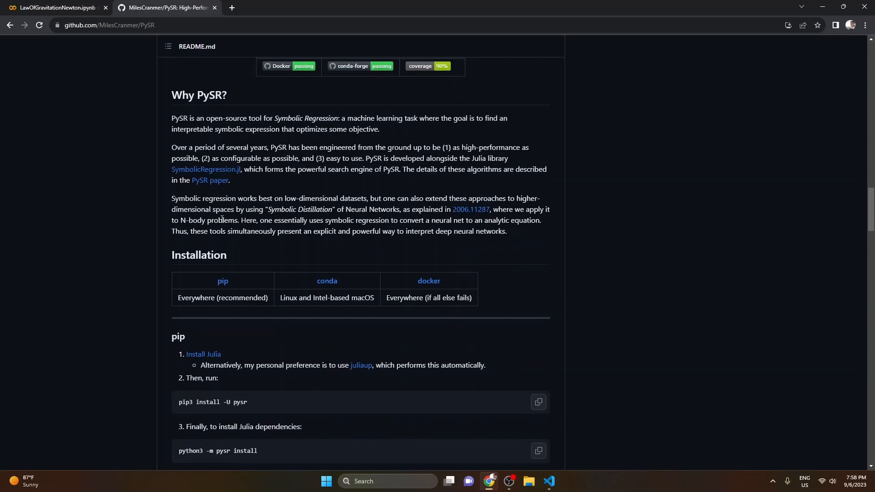
mouse_move(235, 195)
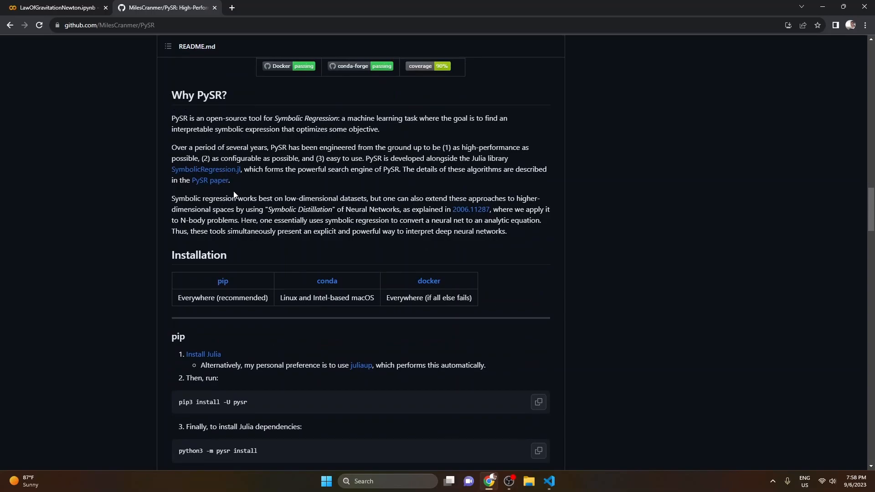
Step: Scroll the README down to the pip, conda and docker build installation steps
scroll("down", 3)
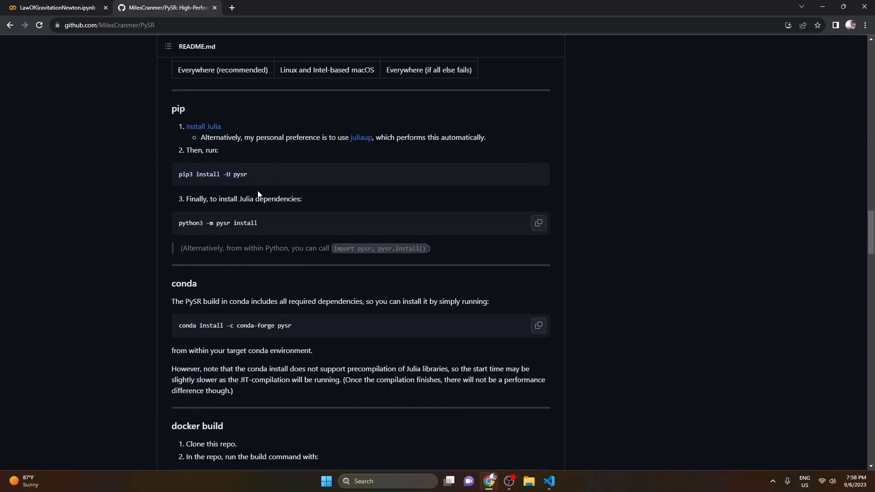
mouse_move(363, 212)
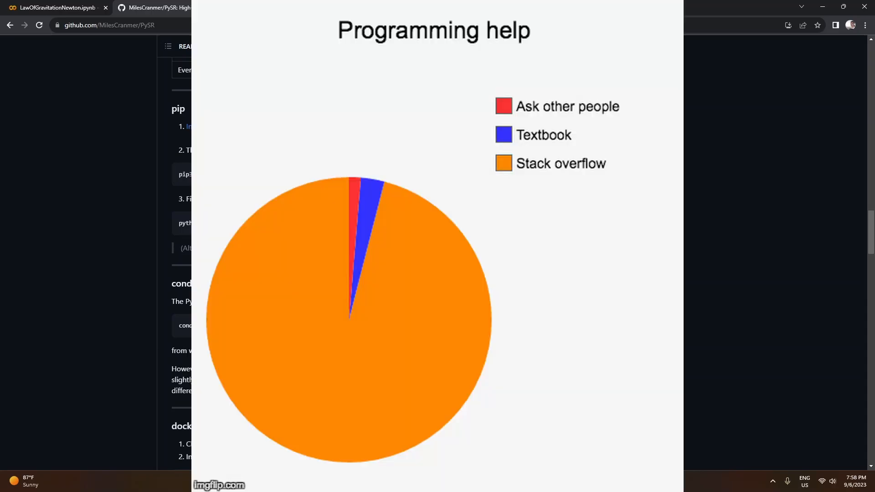
scroll("down", 3)
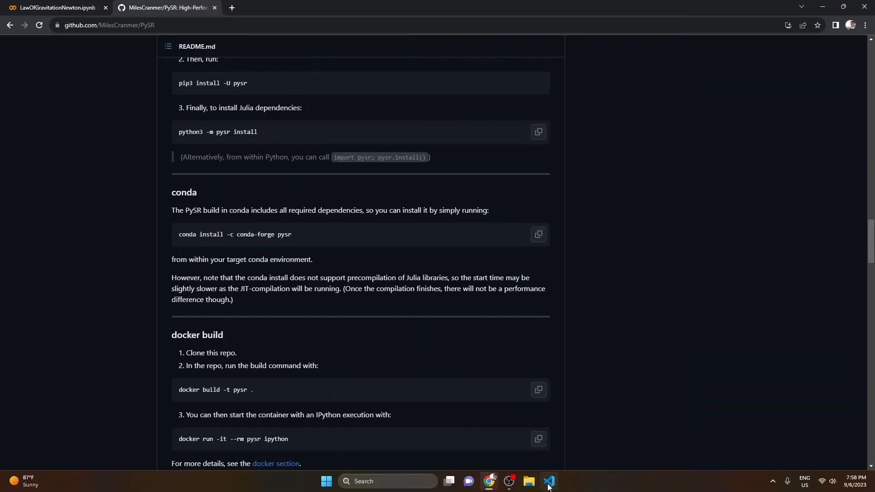
Step: Switch to symbolic_regression.py in VS Code and place the cursor on the force formula at line 8
left_click(549, 481)
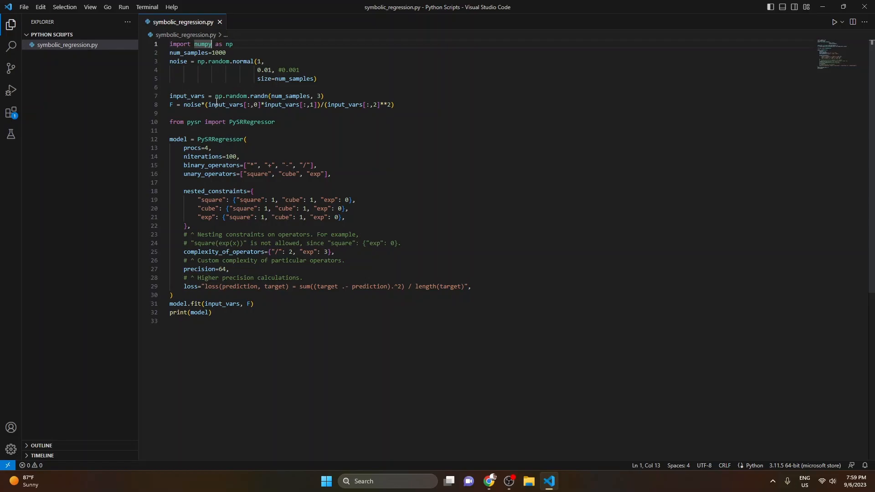
left_click(174, 104)
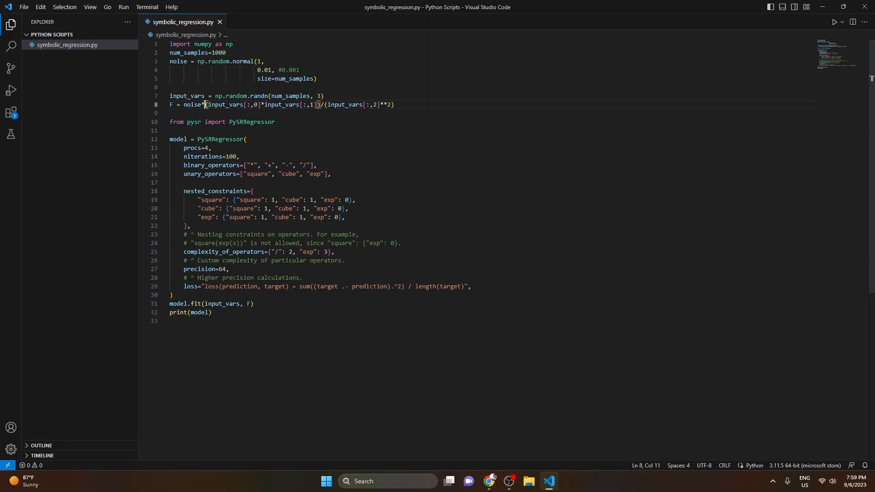
mouse_move(187, 104)
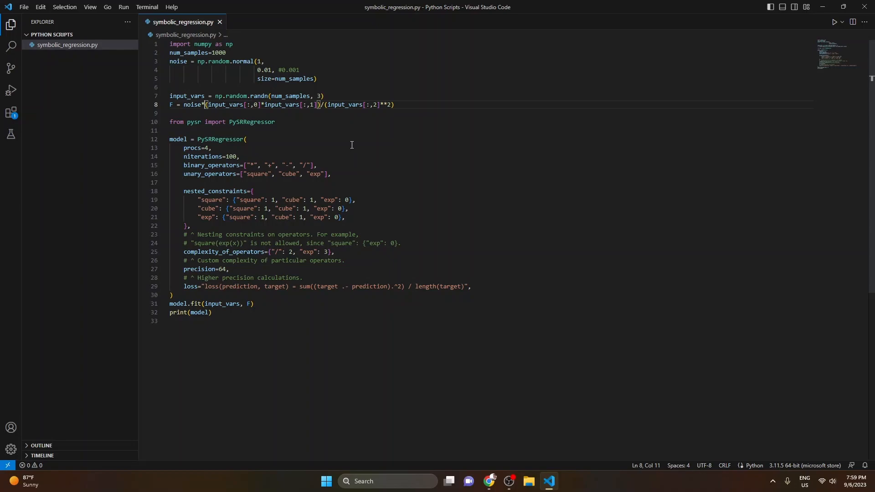
mouse_move(188, 96)
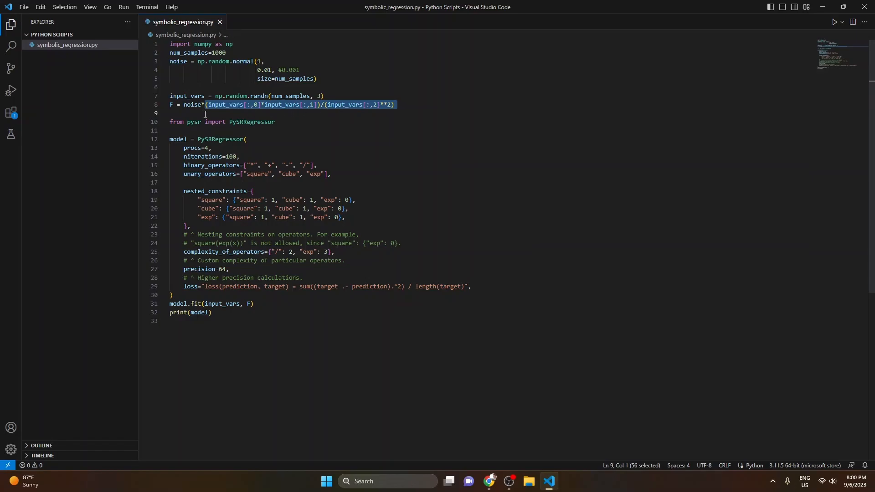
double_click(191, 104)
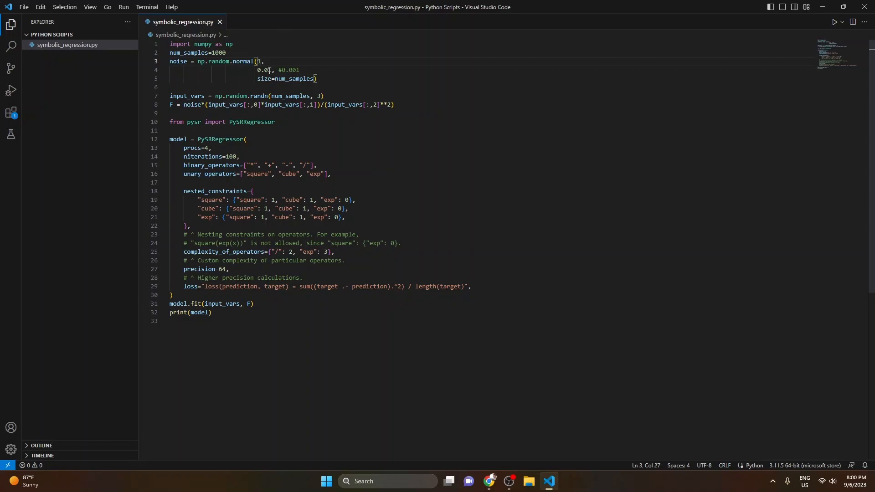
left_click(268, 70)
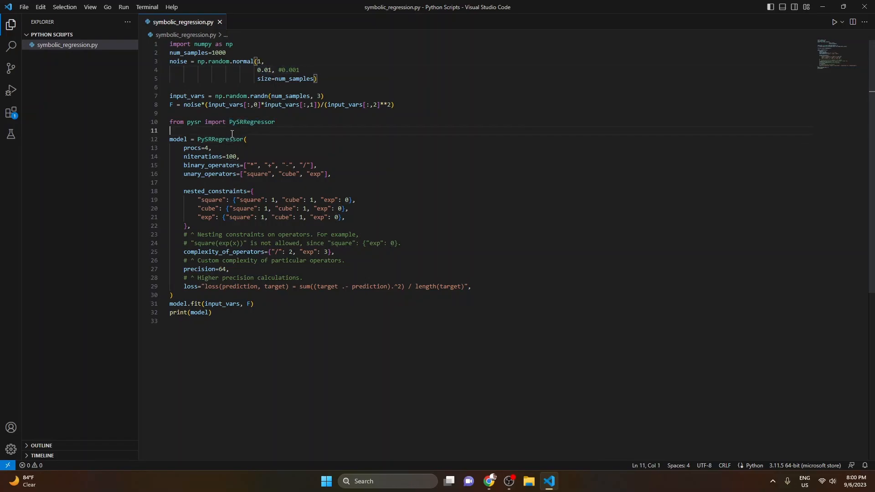
mouse_move(266, 134)
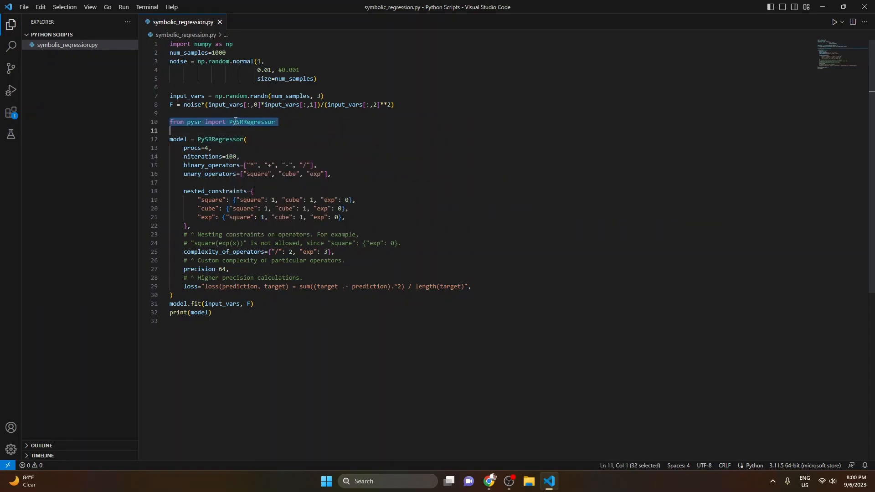
left_click(233, 122)
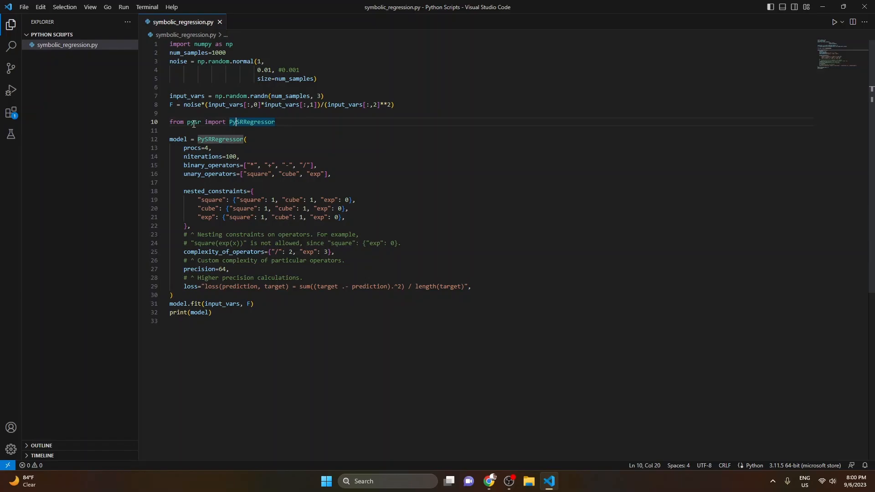
left_click(212, 148)
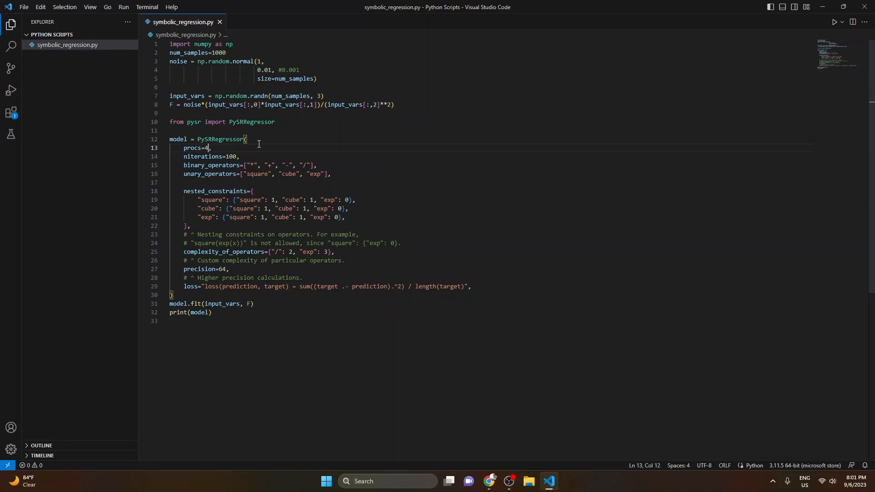
double_click(203, 157)
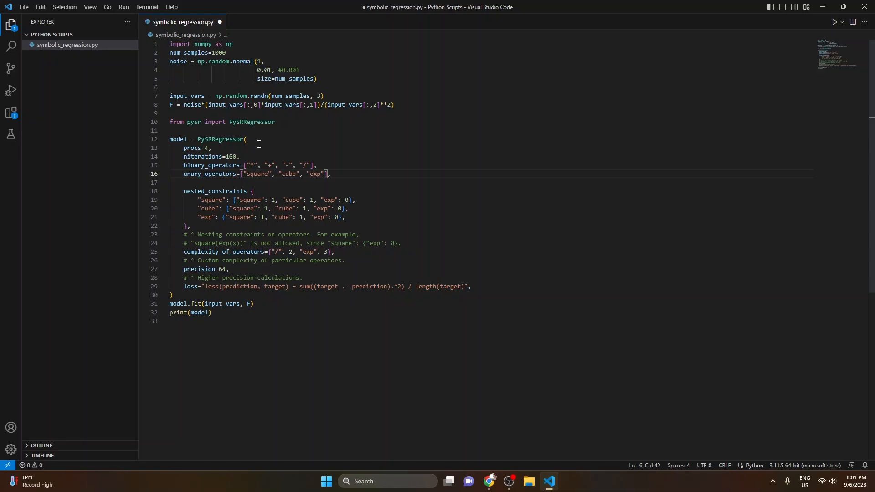
left_click(257, 173)
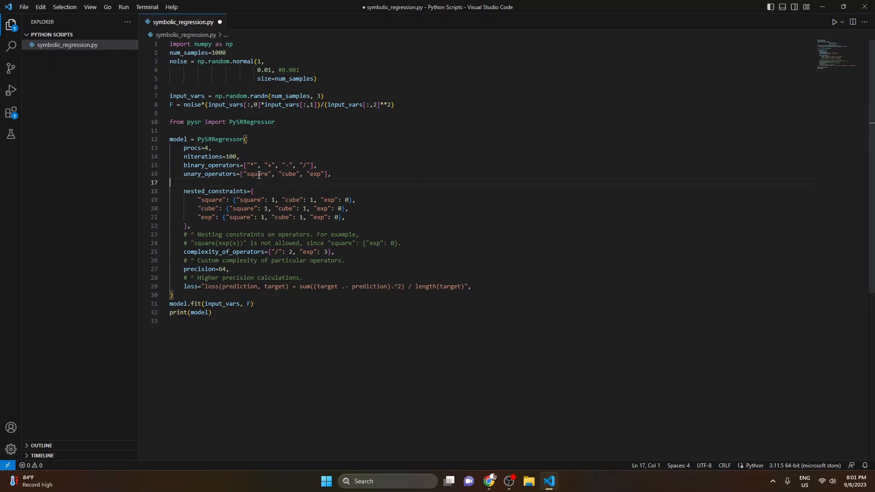
left_click(236, 173)
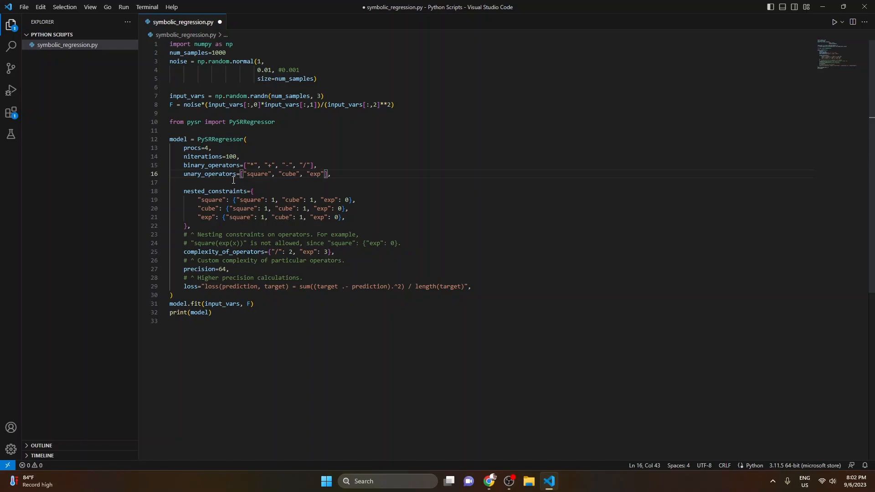
left_click(250, 208)
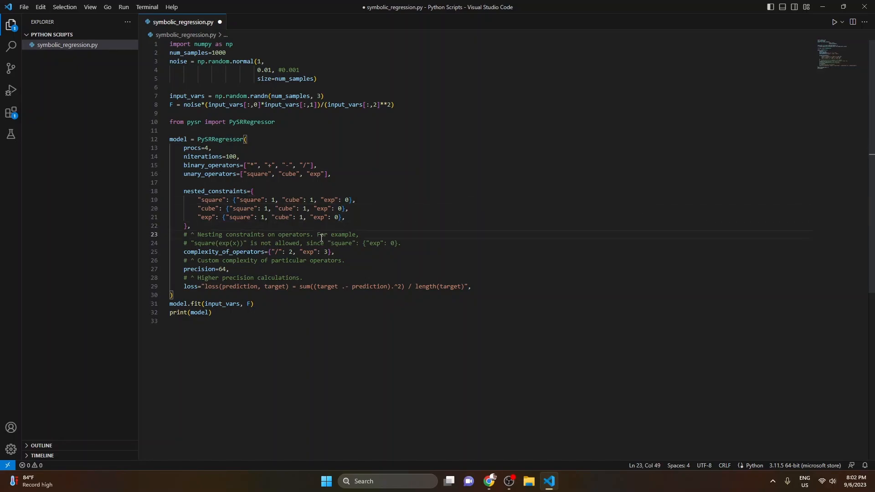
left_click(281, 243)
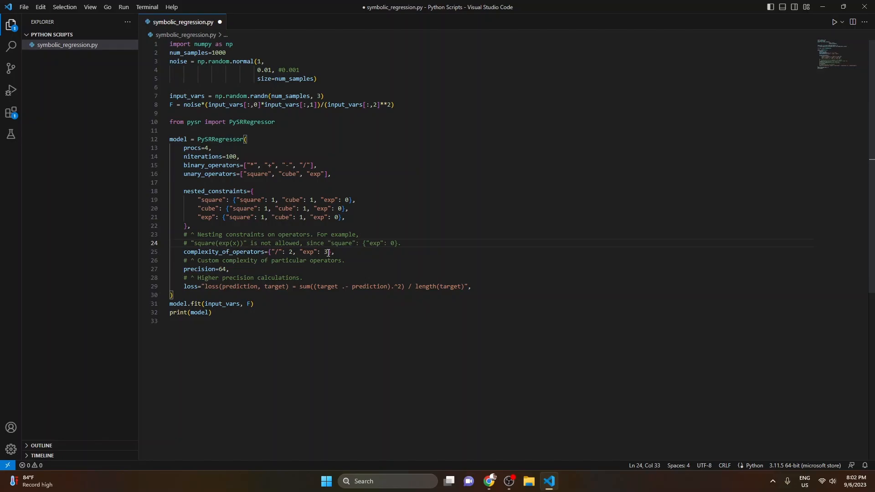
left_click(283, 261)
type("python symbolic_regression.py")
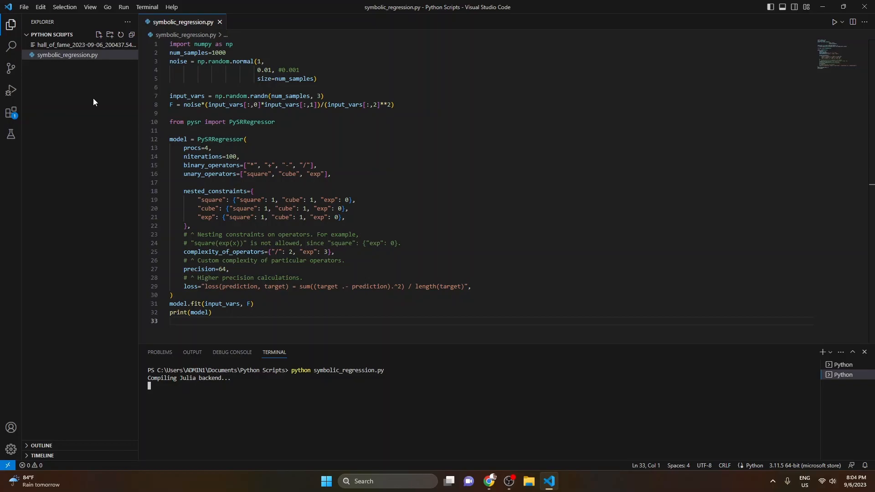
mouse_move(83, 82)
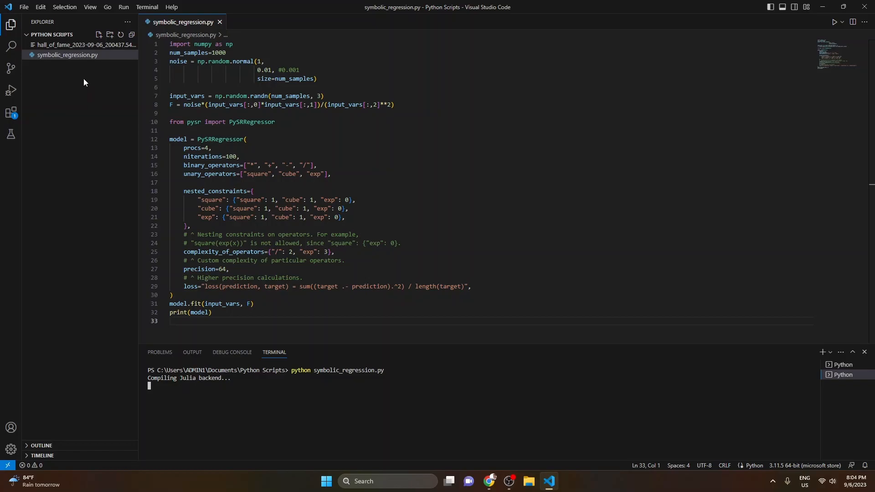
mouse_move(110, 98)
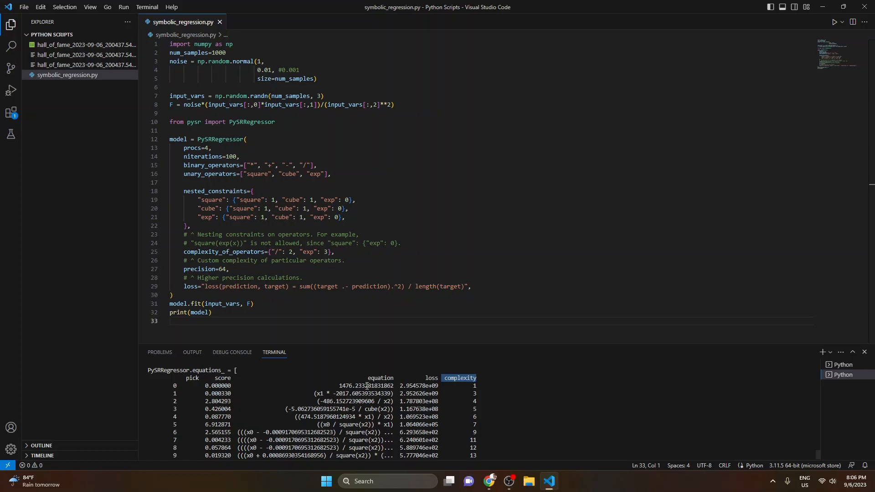
Step: Select the constant in the second equation and the complexity-4 row in the terminal's equations table
left_click(391, 385)
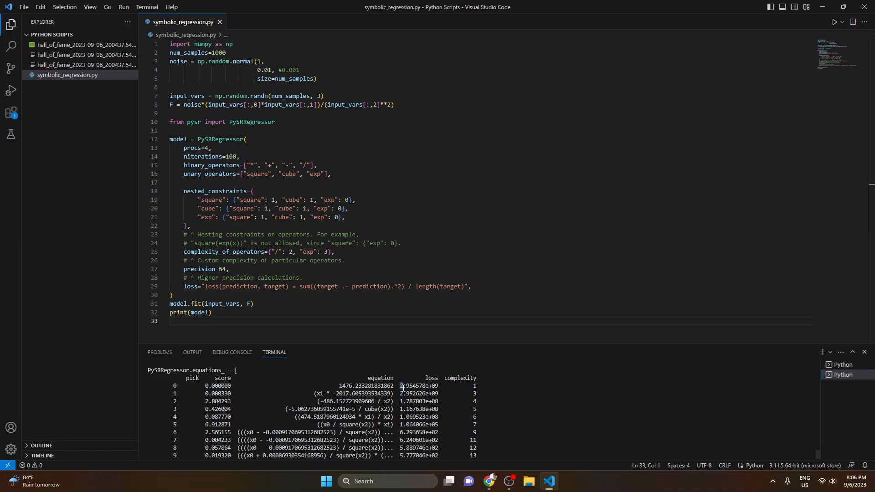
double_click(419, 385)
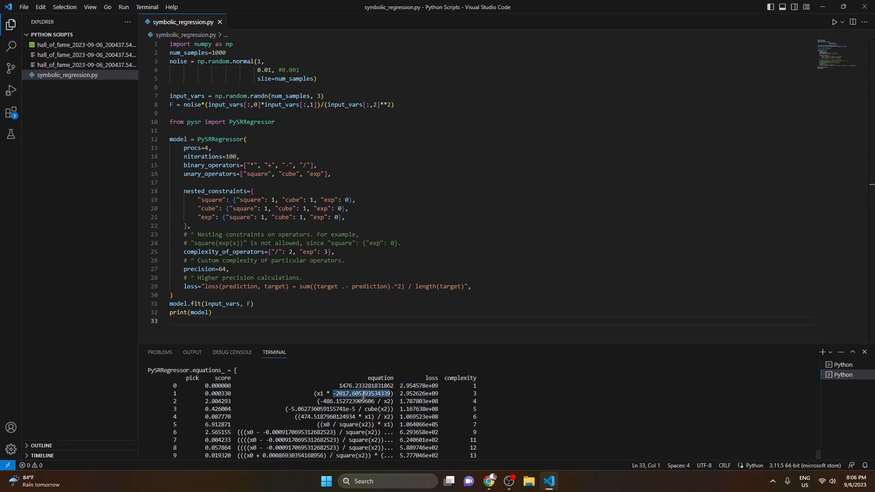
left_click(343, 401)
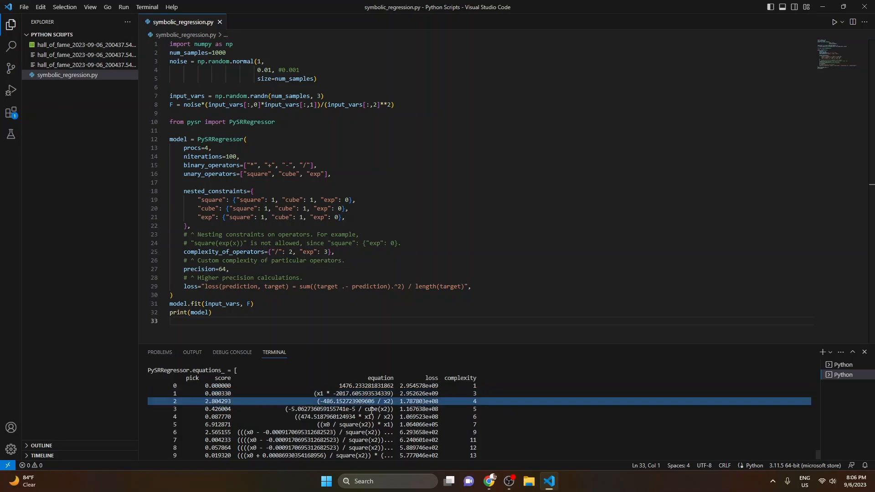
left_click(371, 408)
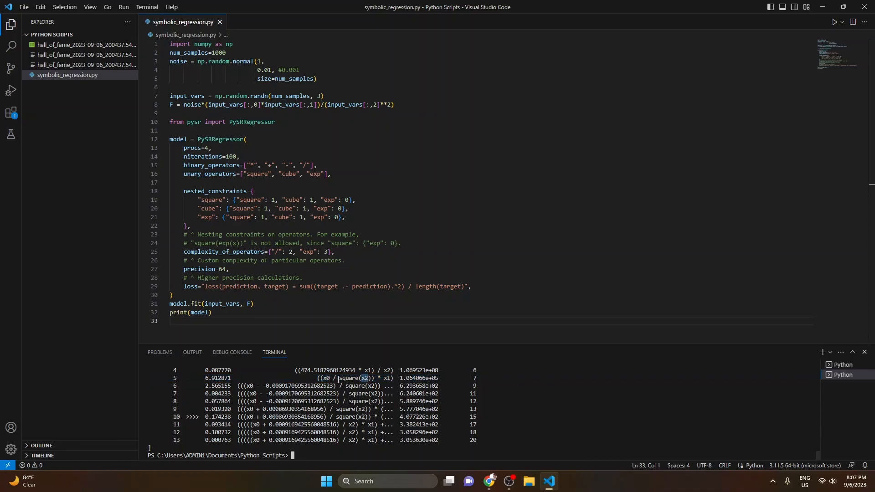
Step: Leave the terminal equations table and switch to the PySR GitHub README in Chrome
left_click(353, 377)
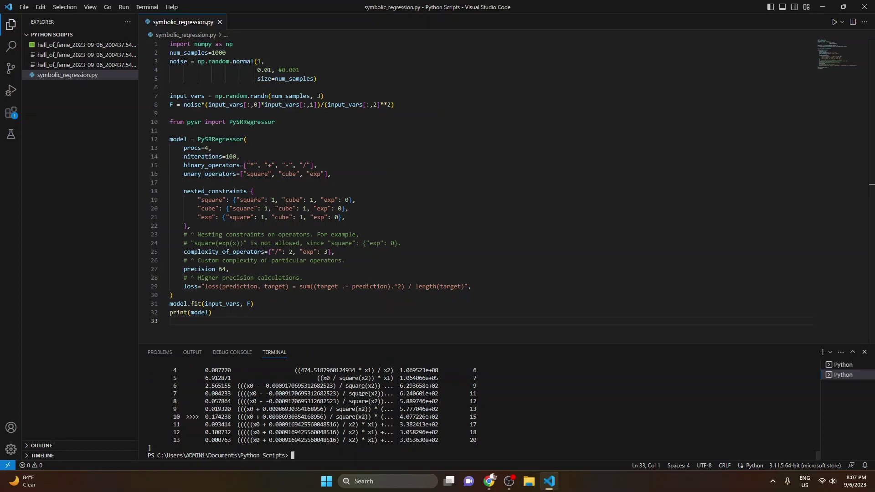
mouse_move(405, 457)
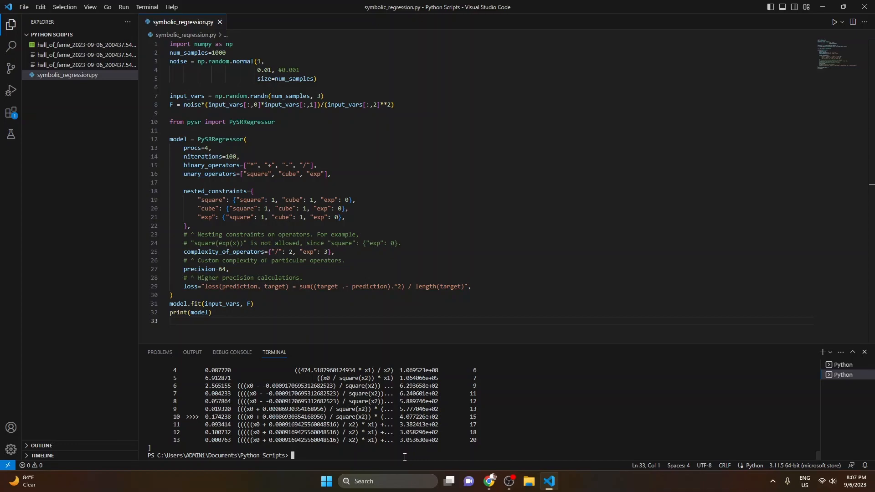
mouse_move(383, 424)
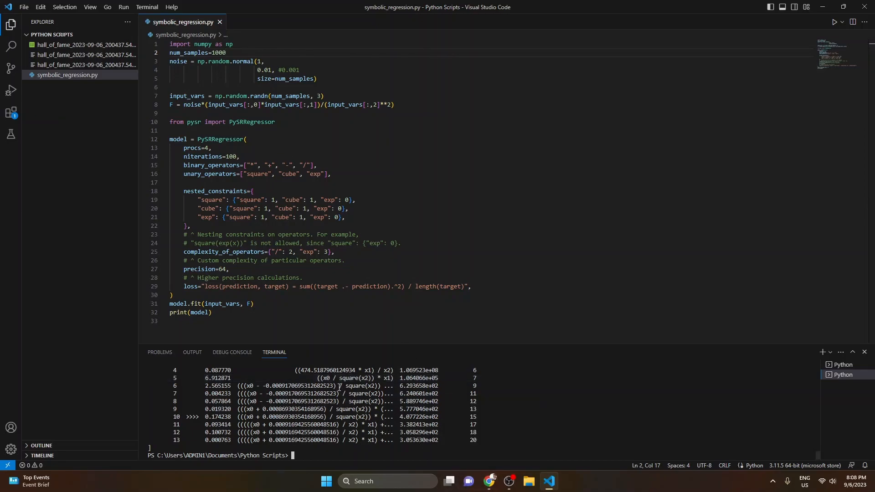
left_click(340, 377)
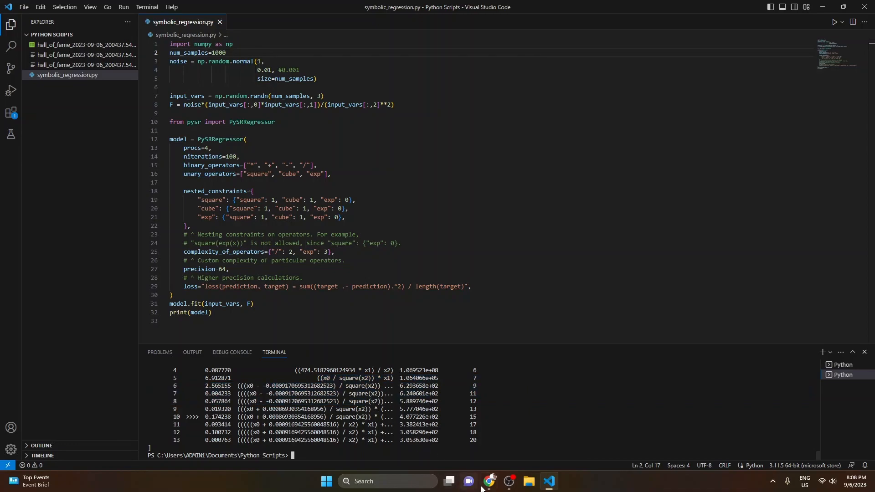
mouse_move(487, 482)
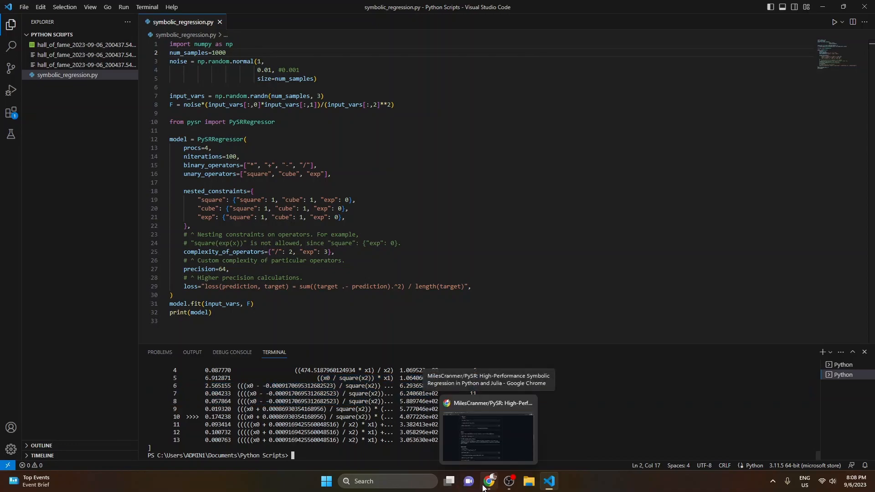
mouse_move(486, 482)
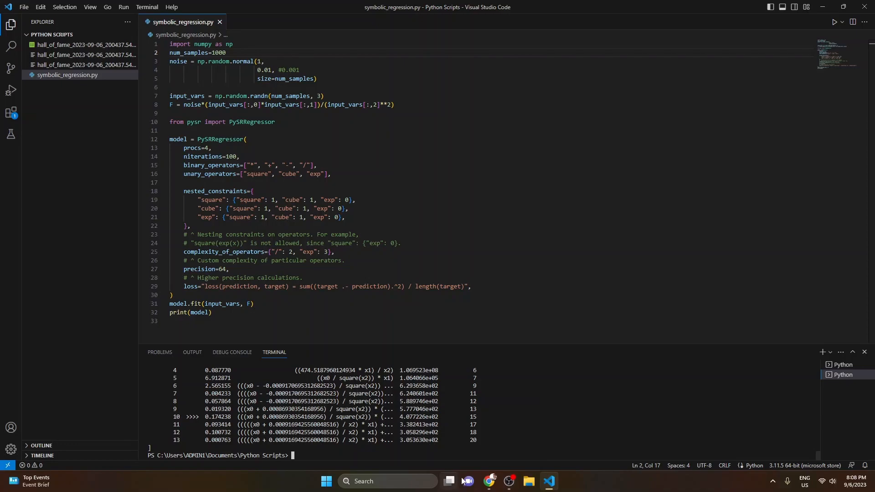
left_click(485, 482)
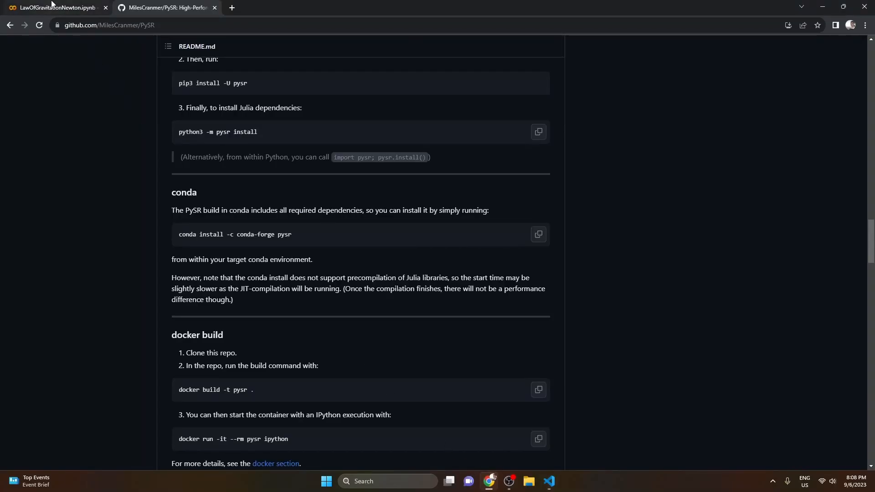
Step: Switch to the LawOfGravitationNewton.ipynb Colab notebook tab
left_click(53, 5)
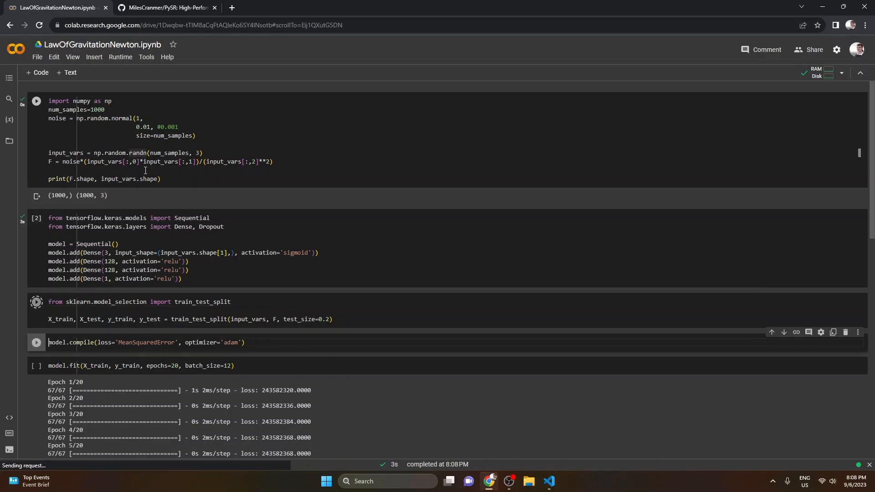
Step: Re-run the Colab cells retraining the Keras network, then return to the PySR equations table in VS Code
left_click(37, 302)
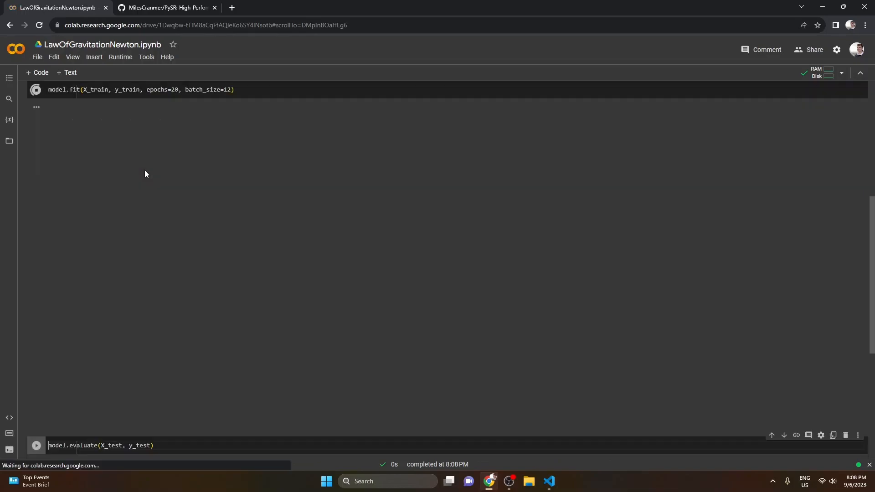
left_click(35, 89)
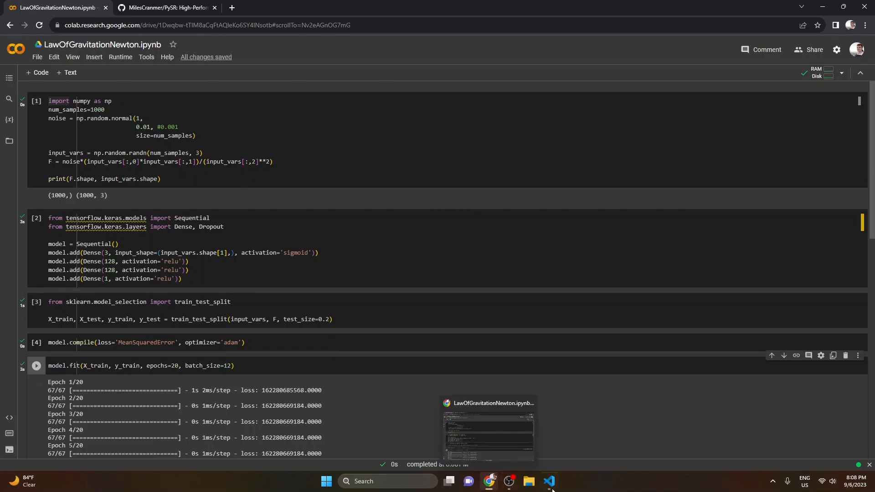
left_click(549, 481)
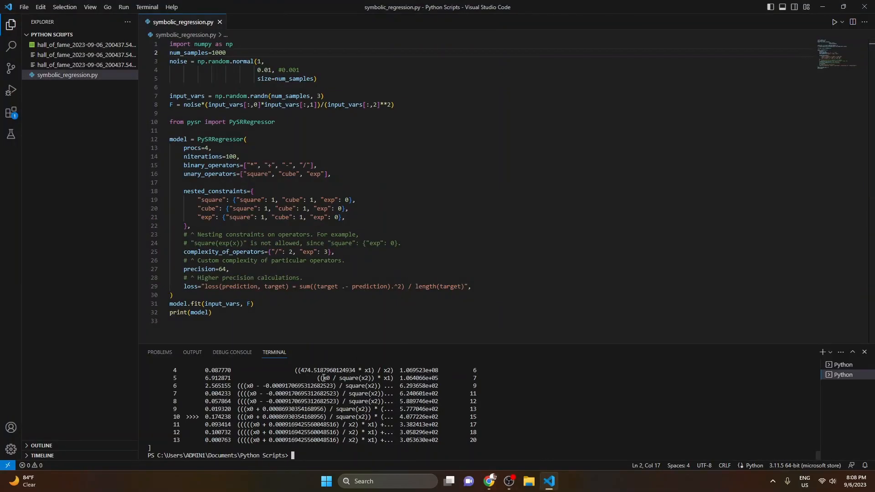
left_click(333, 378)
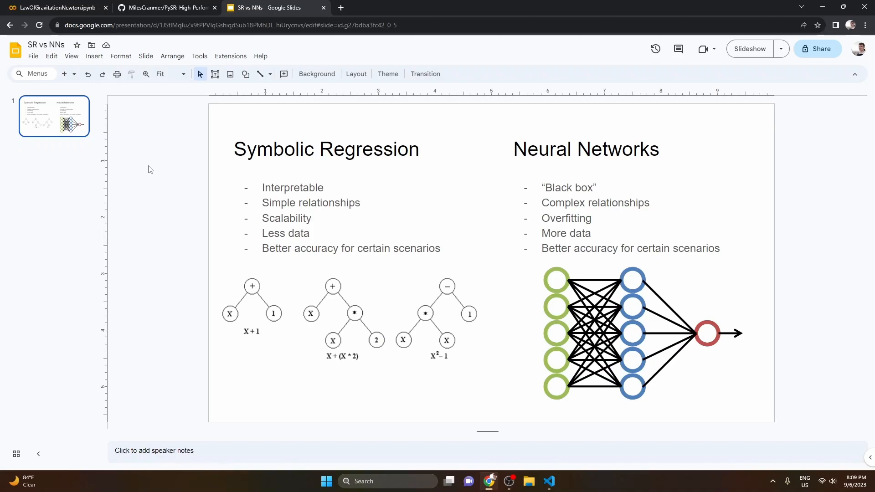
mouse_move(556, 470)
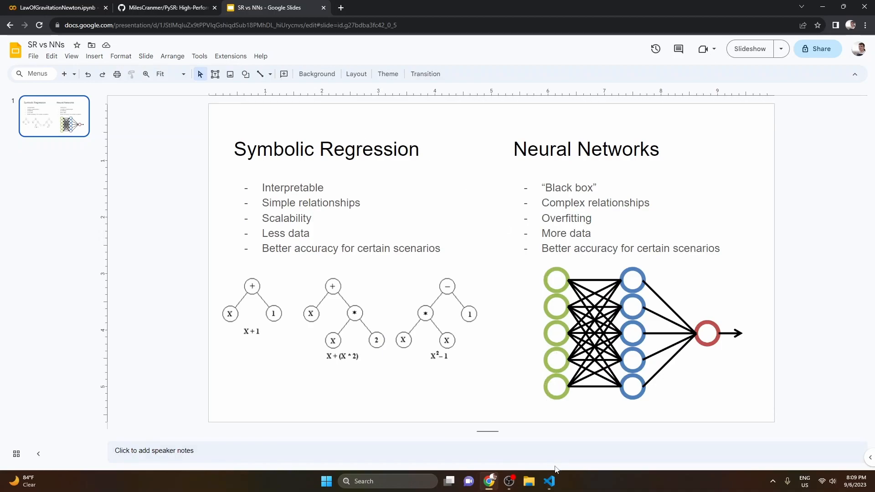
left_click(549, 481)
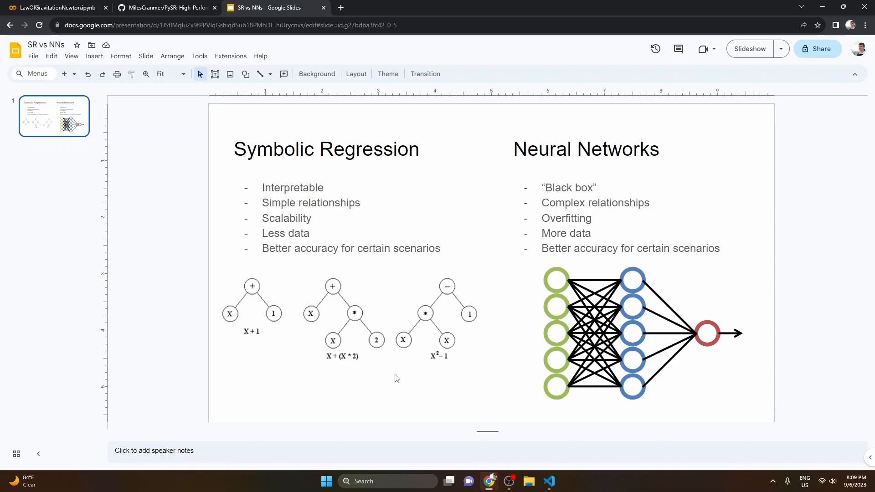
mouse_move(283, 219)
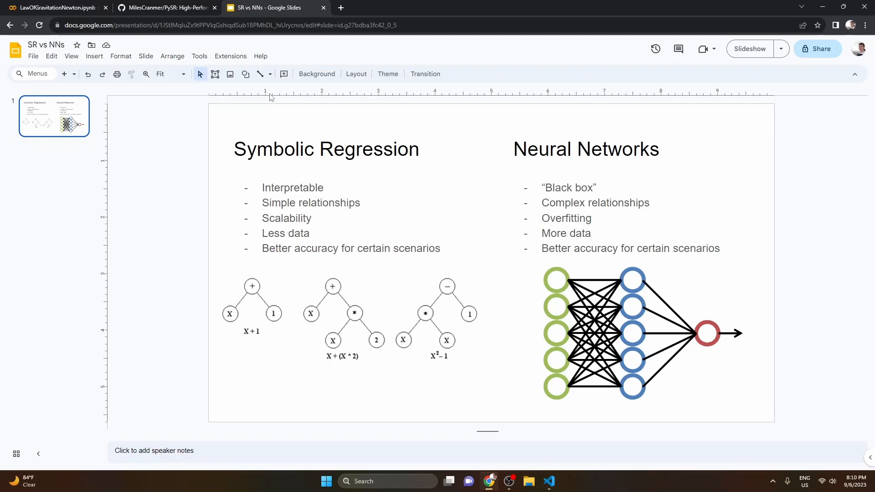
left_click(549, 482)
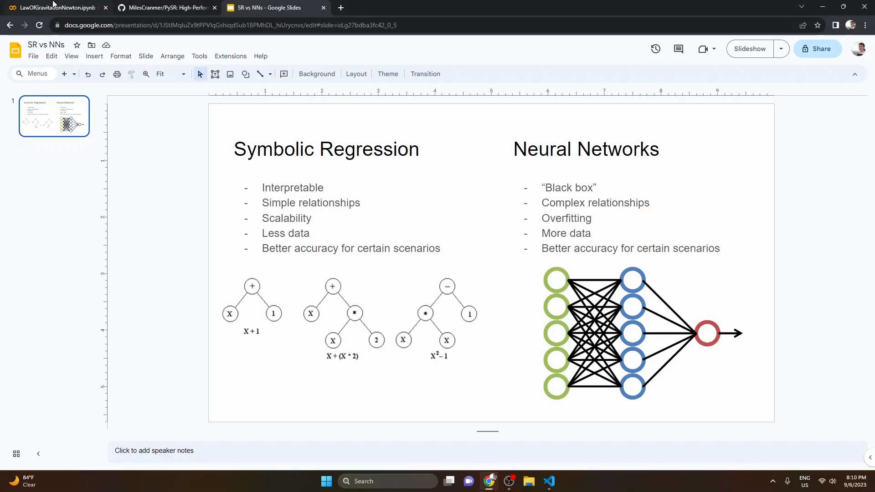
left_click(50, 7)
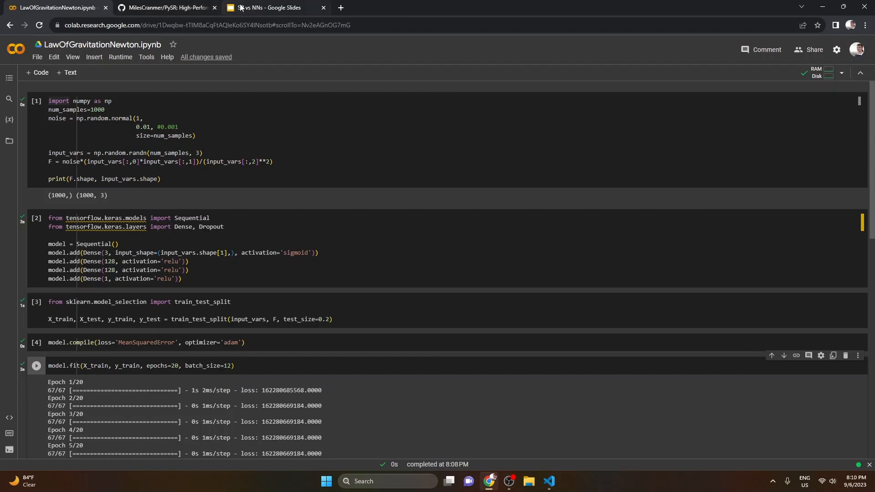
left_click(268, 7)
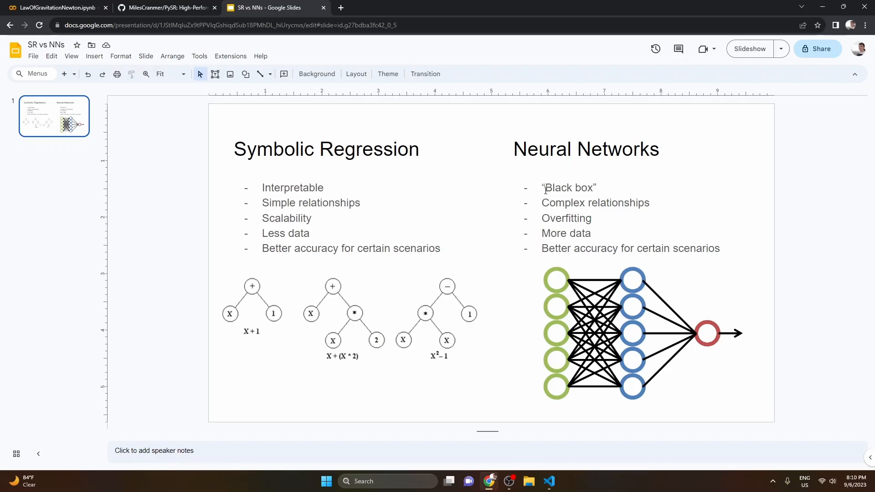
mouse_move(534, 219)
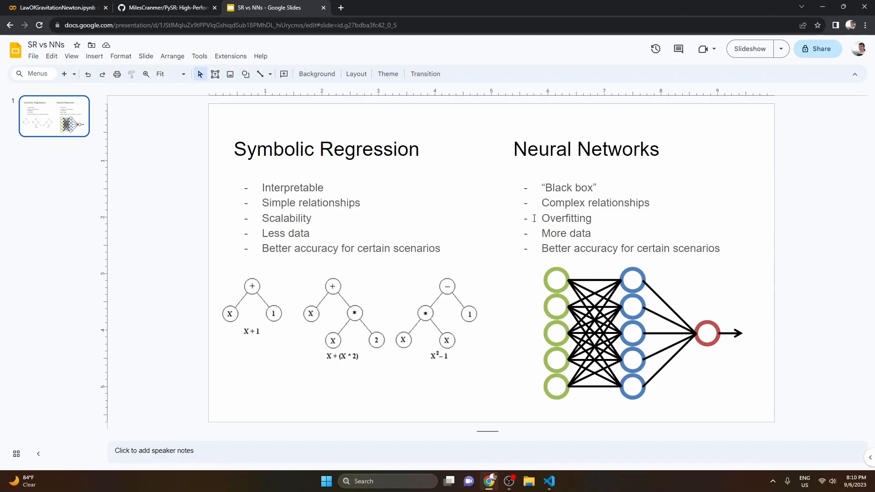
mouse_move(593, 199)
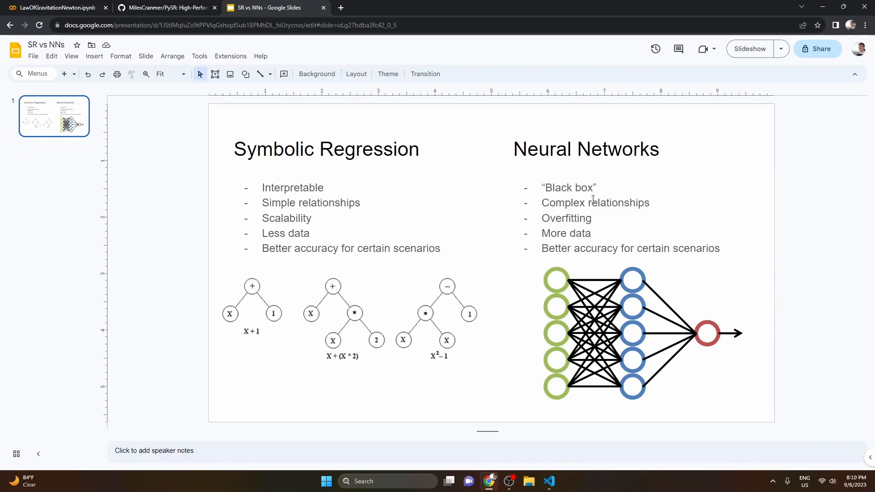
mouse_move(590, 206)
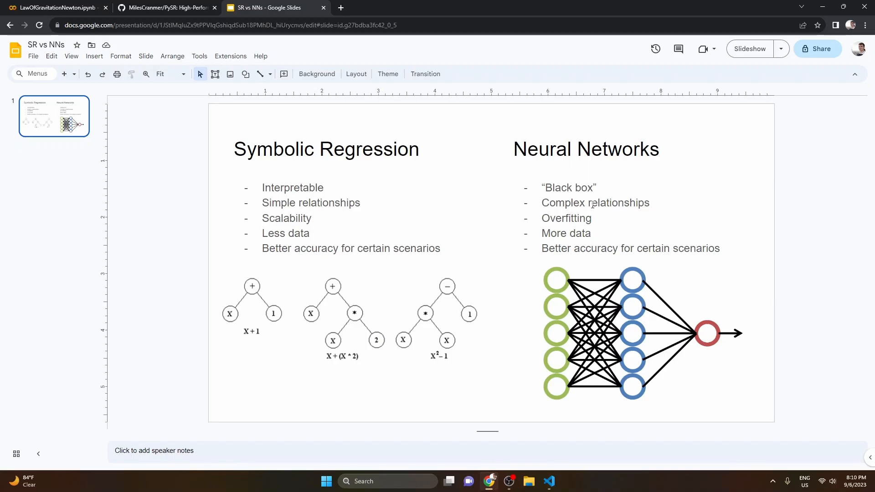
mouse_move(572, 219)
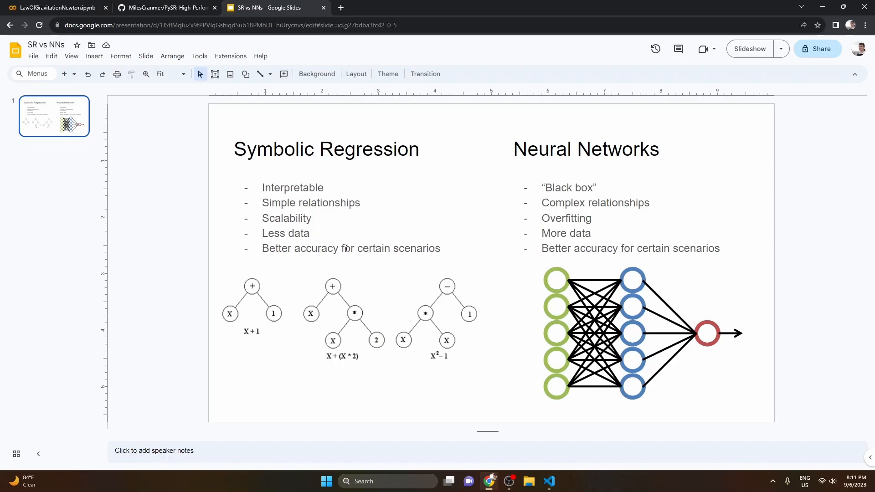
mouse_move(456, 306)
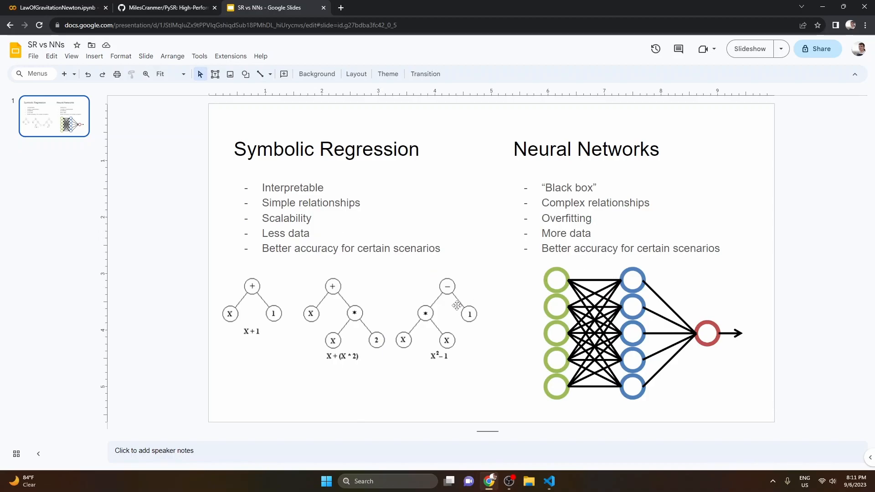
mouse_move(394, 255)
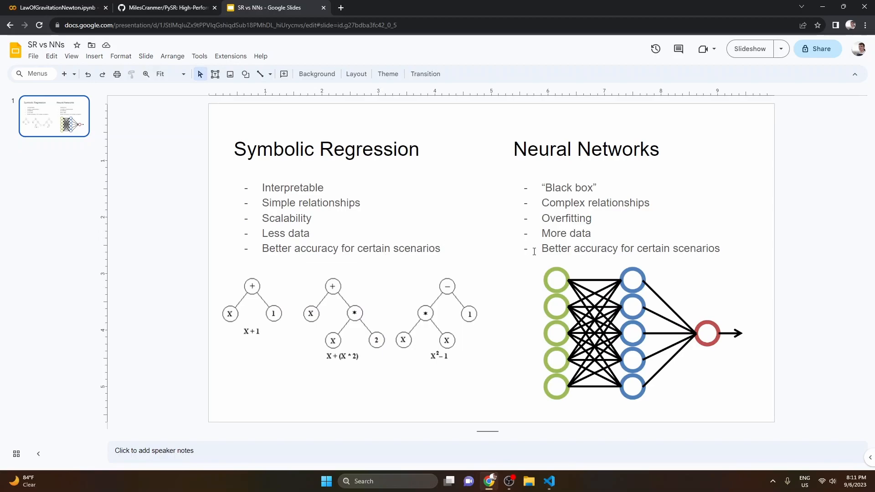
mouse_move(688, 248)
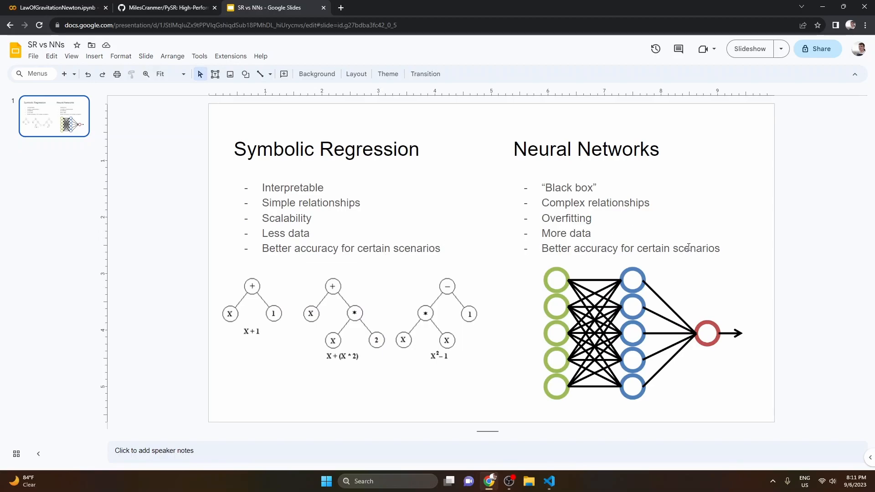